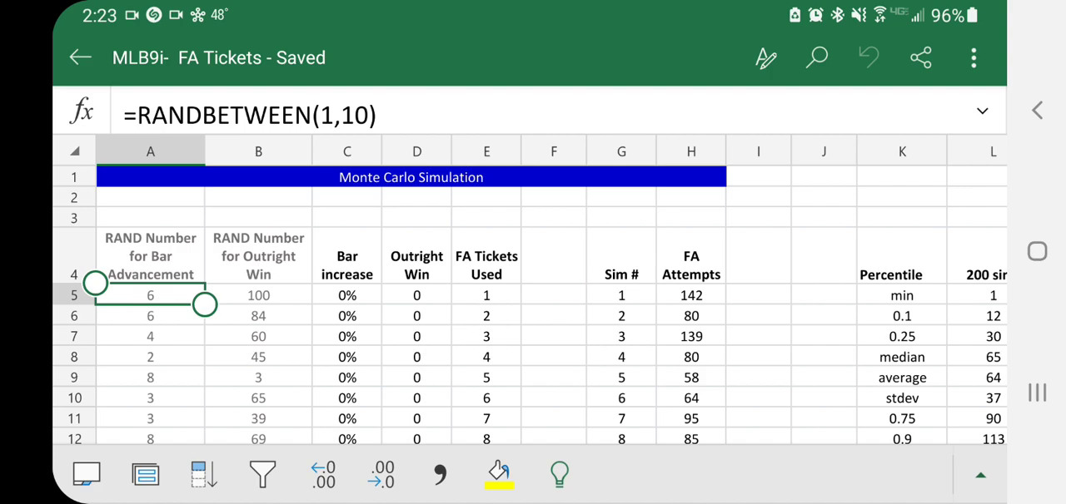
Step: Inspect the Bar increase formulas accumulating down column C for the first simulations
click(346, 295)
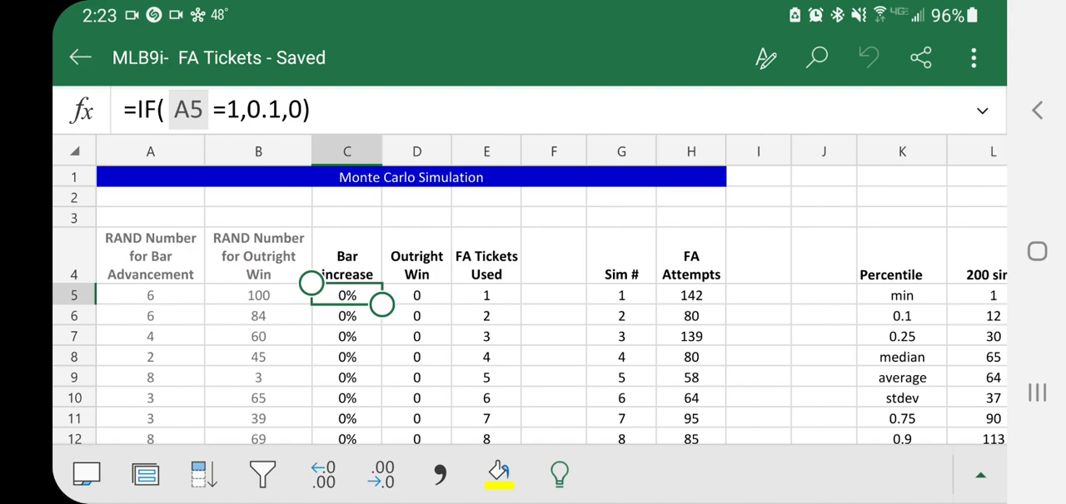
click(258, 295)
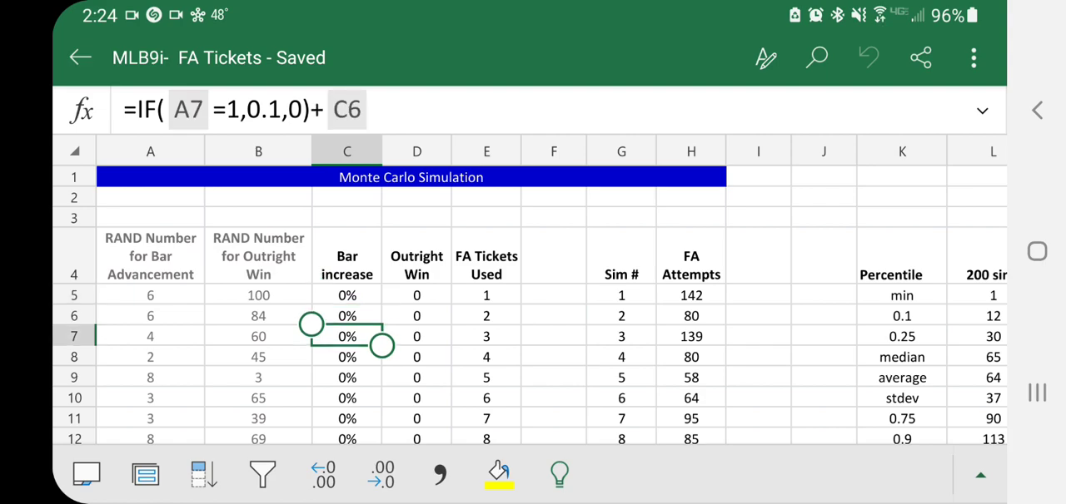
click(347, 376)
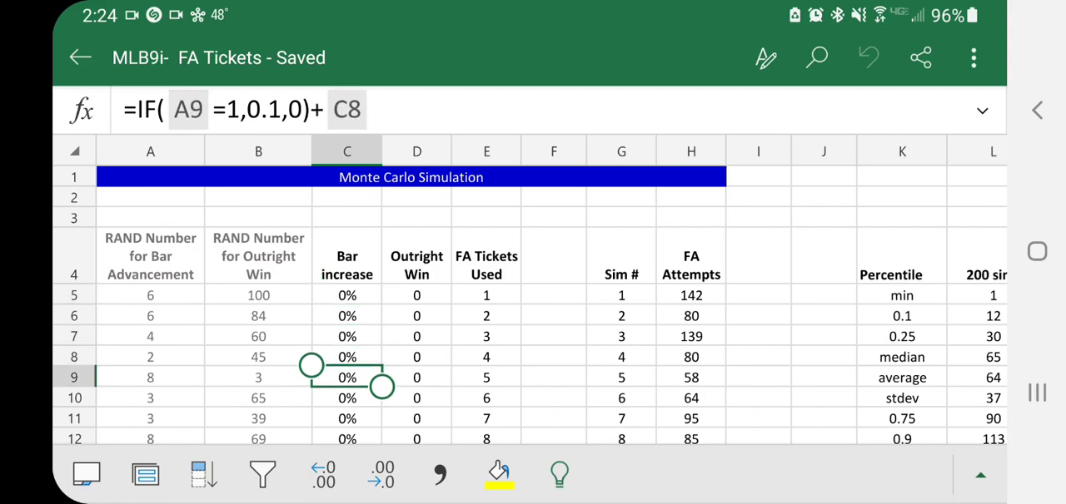
click(347, 398)
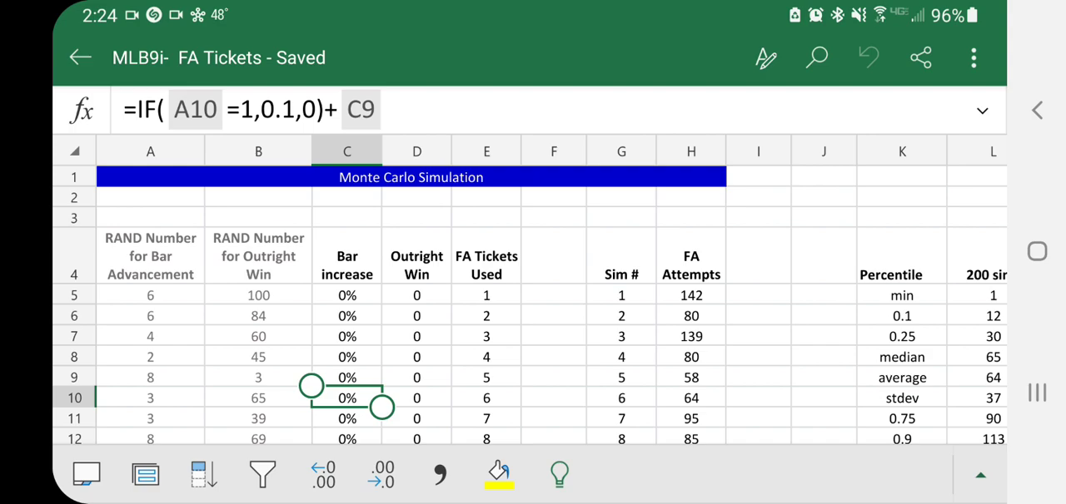
Step: Review the Outright Win formula around row 146 further down the simulation rows
scroll(down, 3)
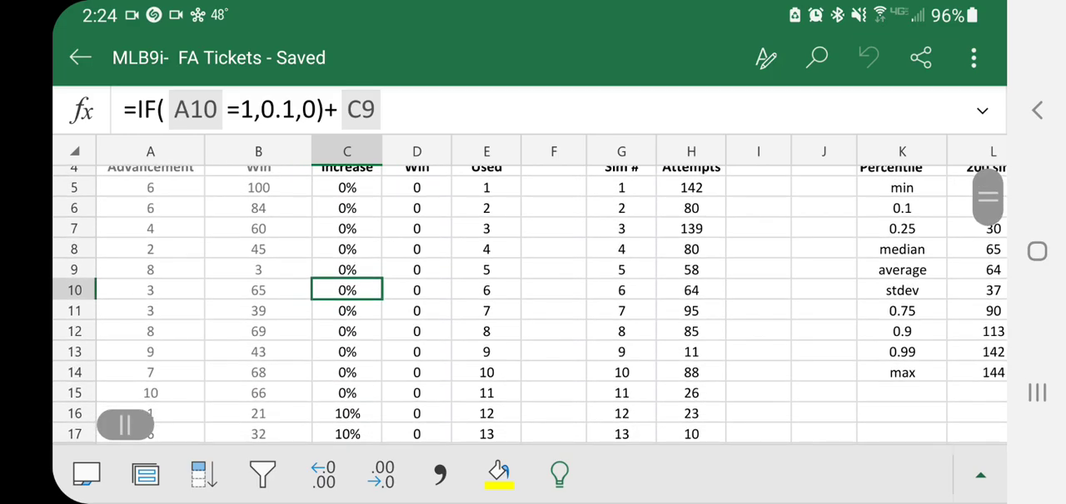
scroll(down, 3)
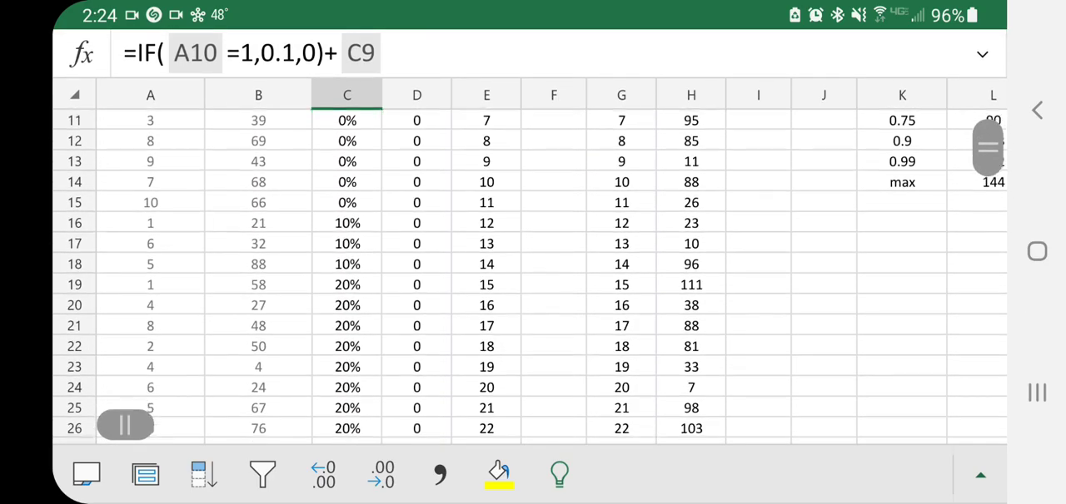
scroll(down, 3)
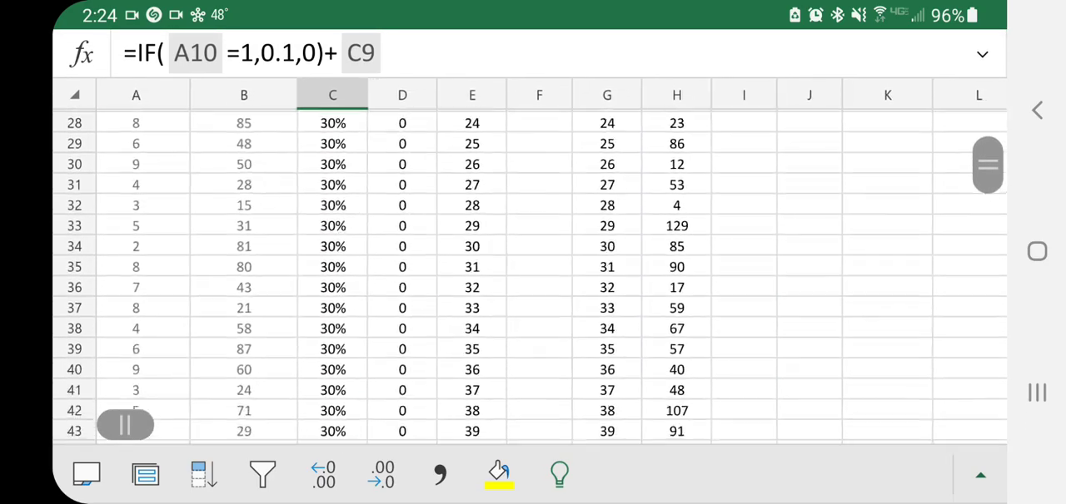
scroll(down, 3)
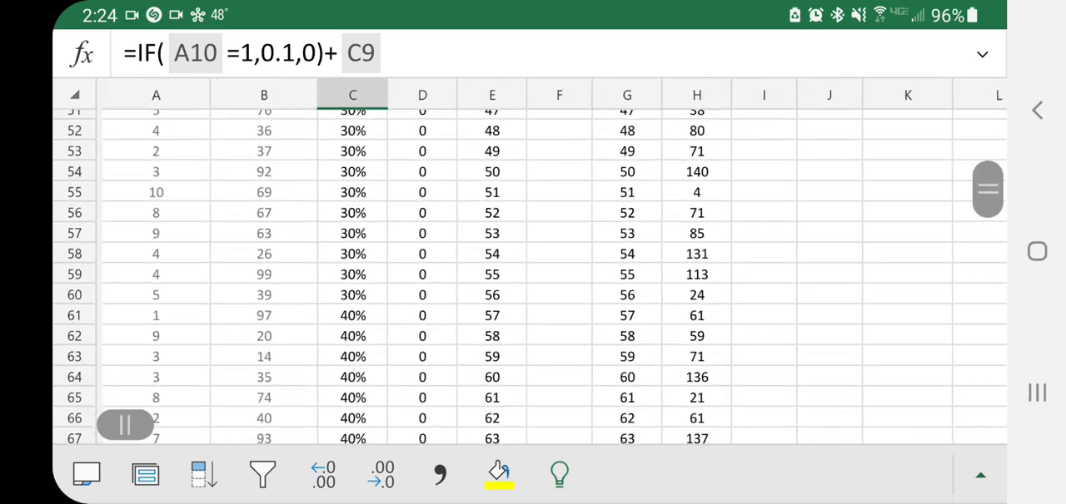
scroll(down, 3)
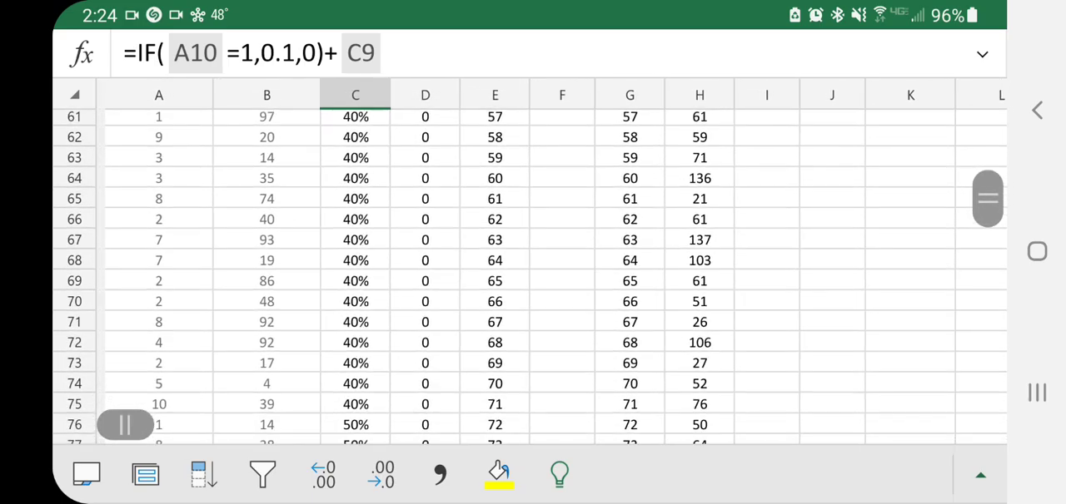
scroll(down, 3)
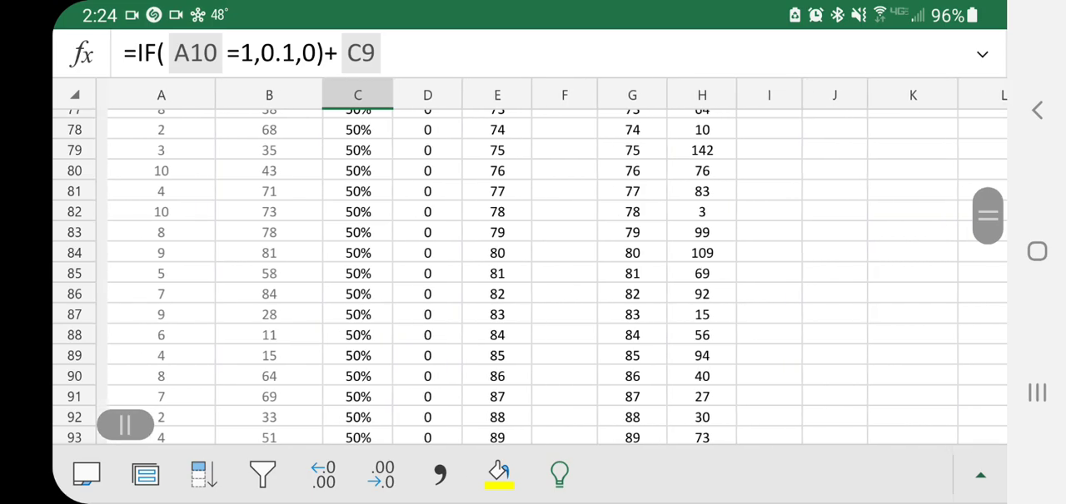
scroll(down, 3)
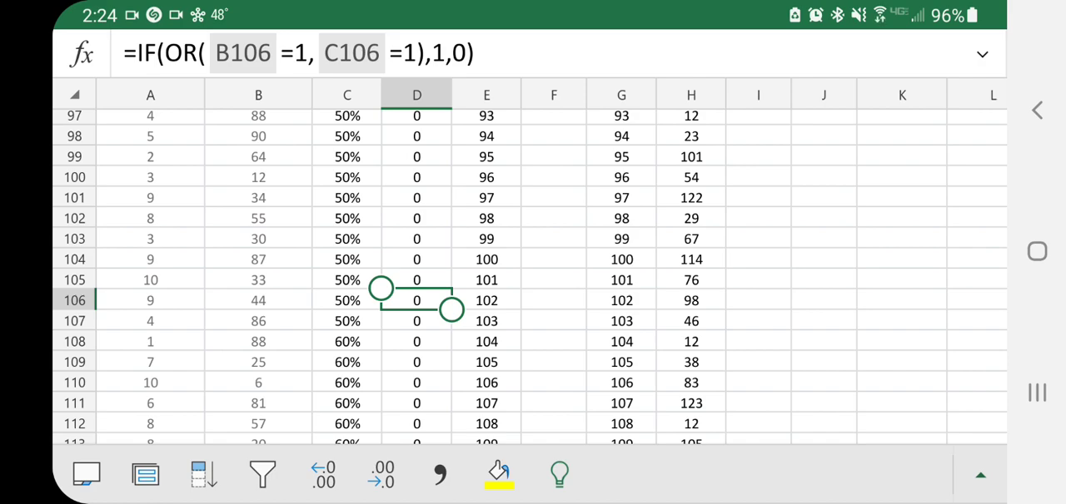
scroll(down, 3)
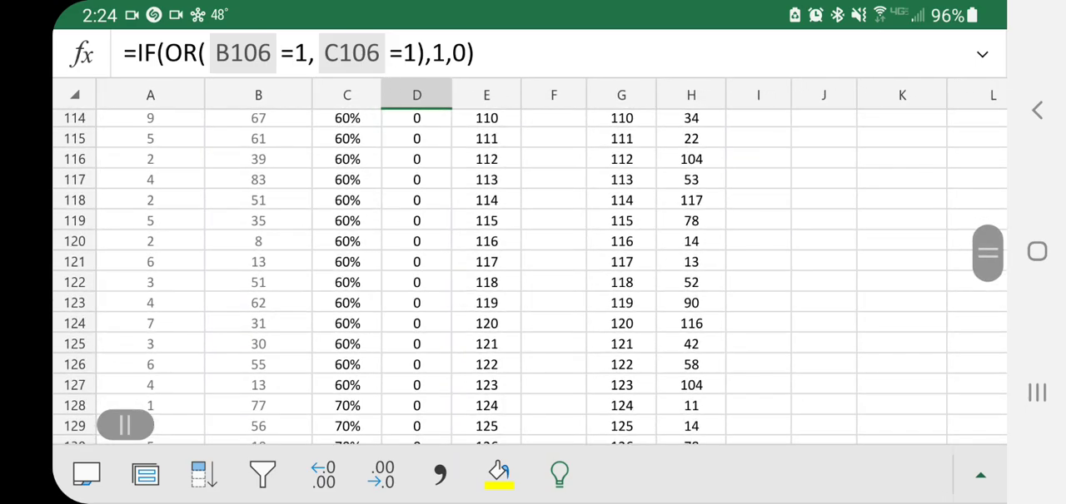
scroll(down, 3)
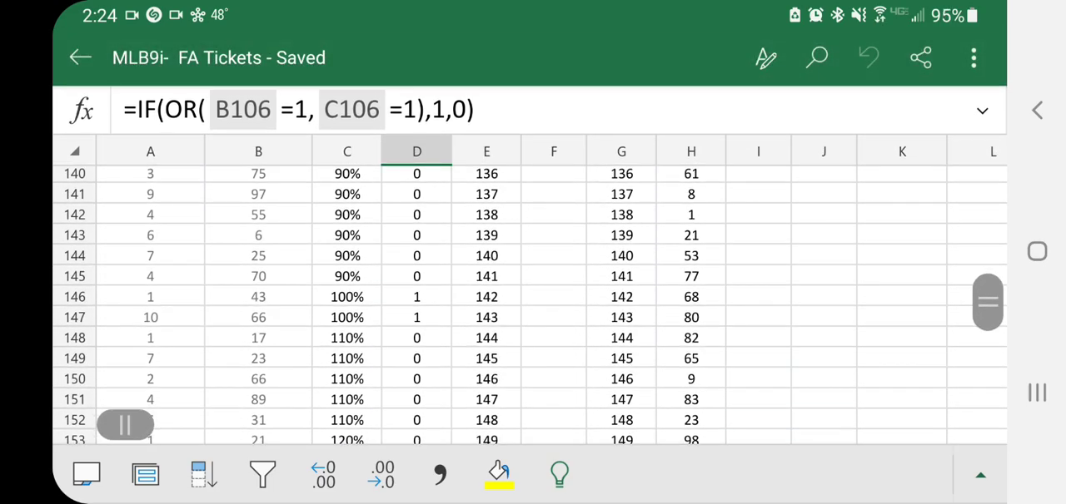
click(416, 296)
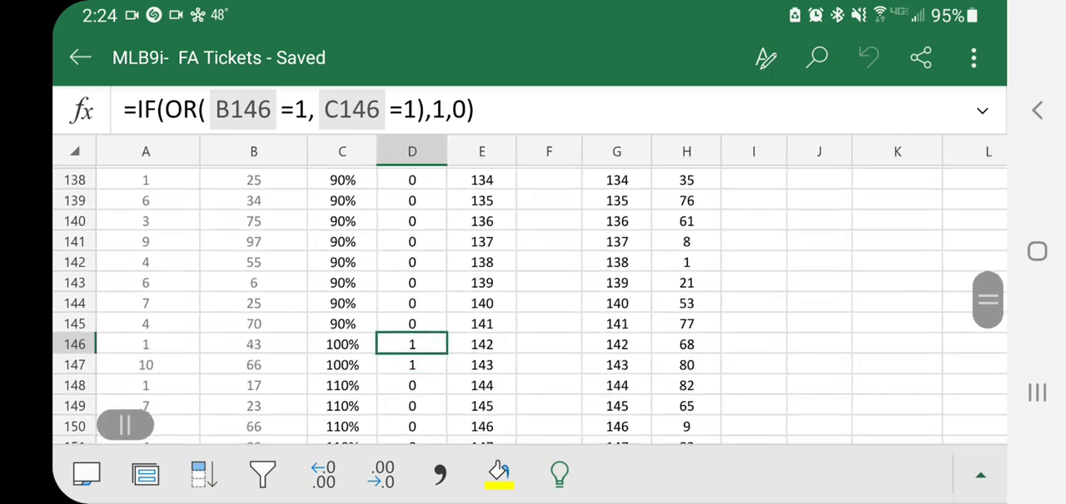
scroll(down, 3)
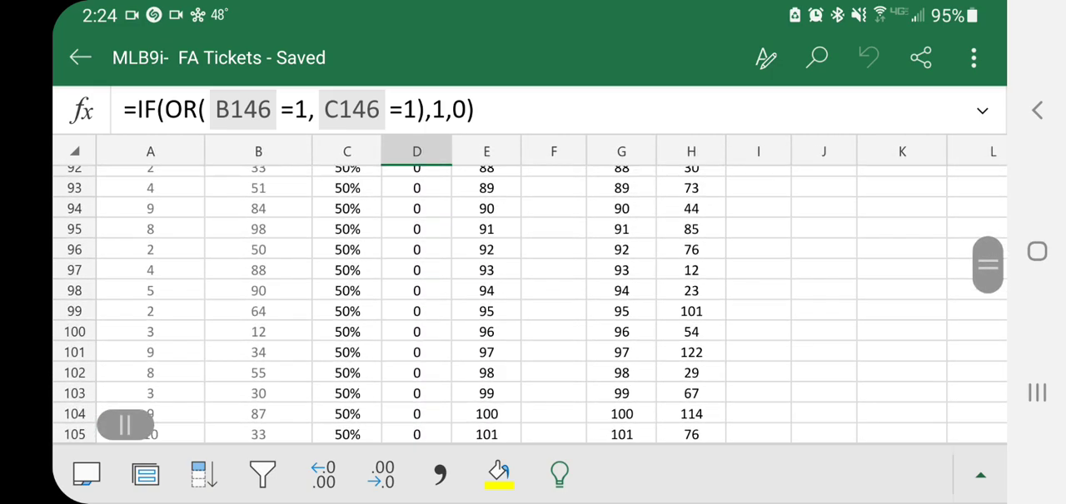
scroll(up, 3)
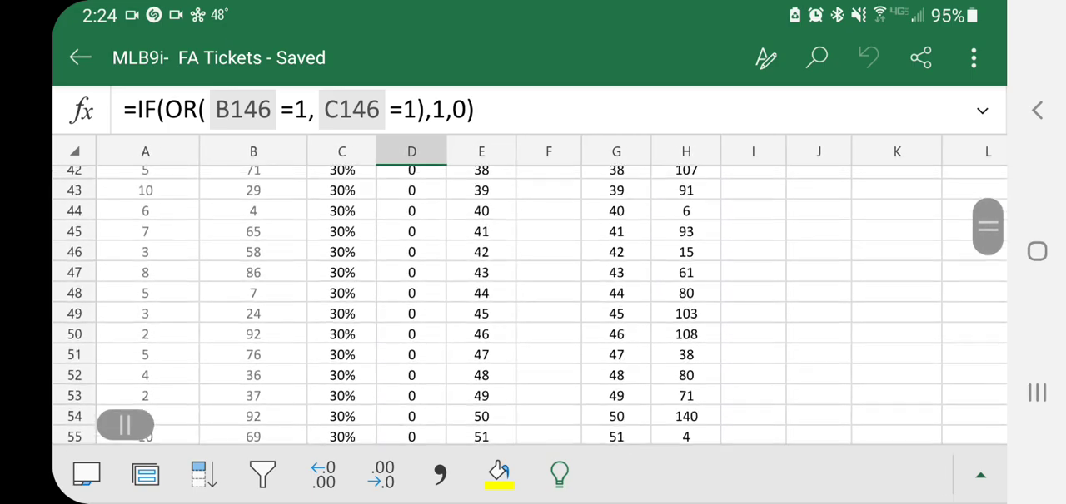
scroll(up, 3)
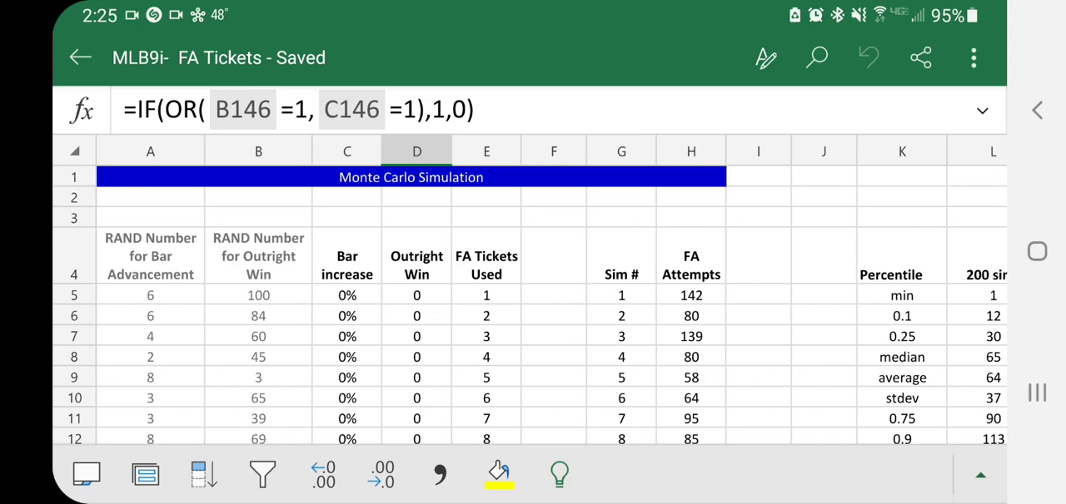
scroll(down, 3)
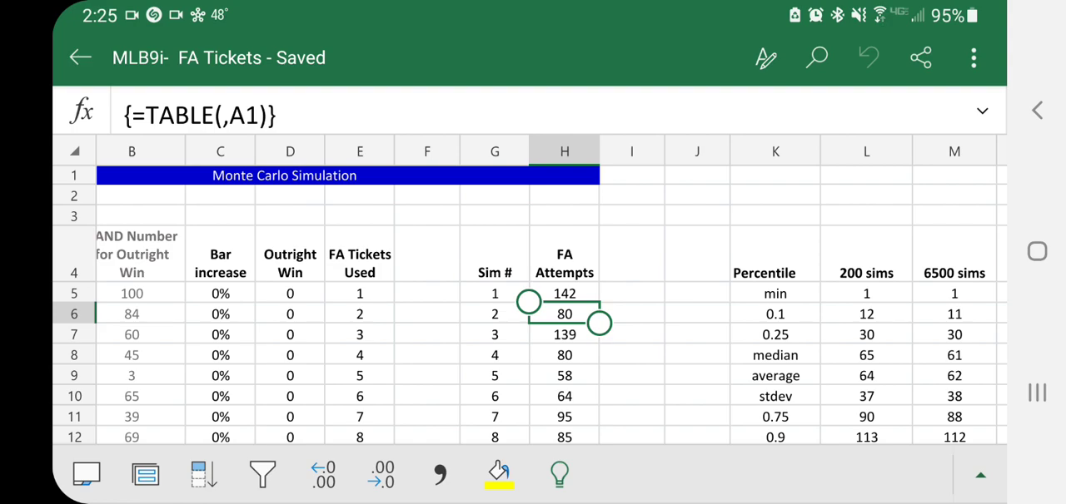
Step: Inspect the FA attempt results and 200-sims data table columns to the right
click(563, 293)
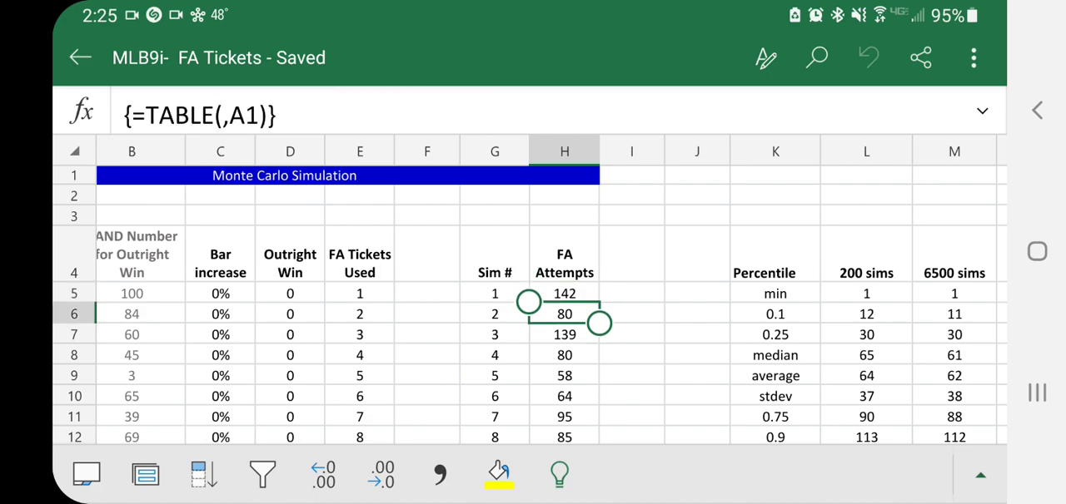
scroll(down, 3)
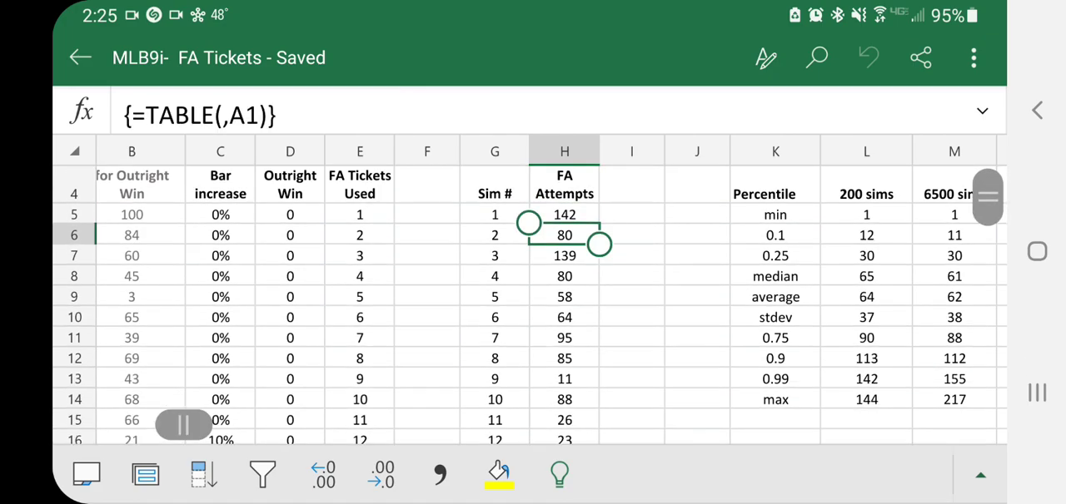
scroll(down, 3)
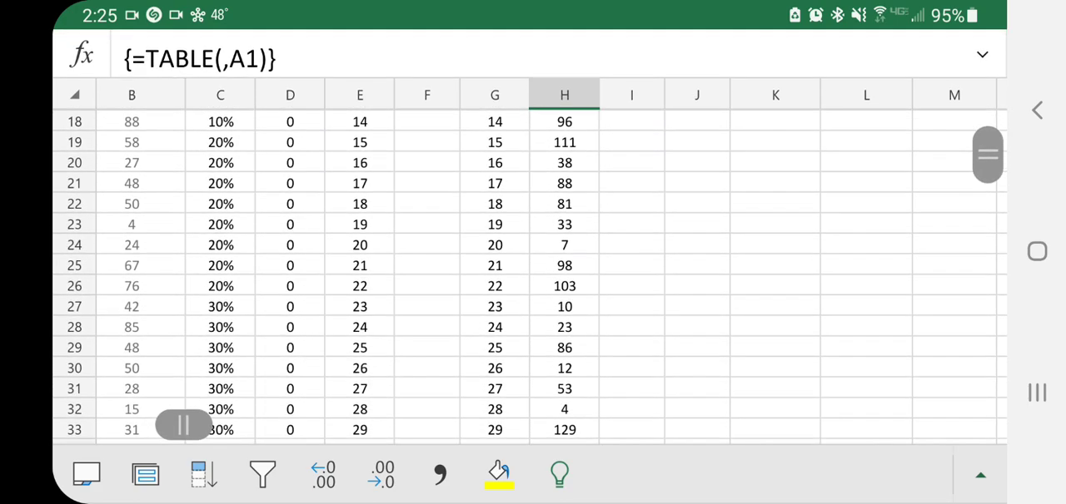
scroll(down, 3)
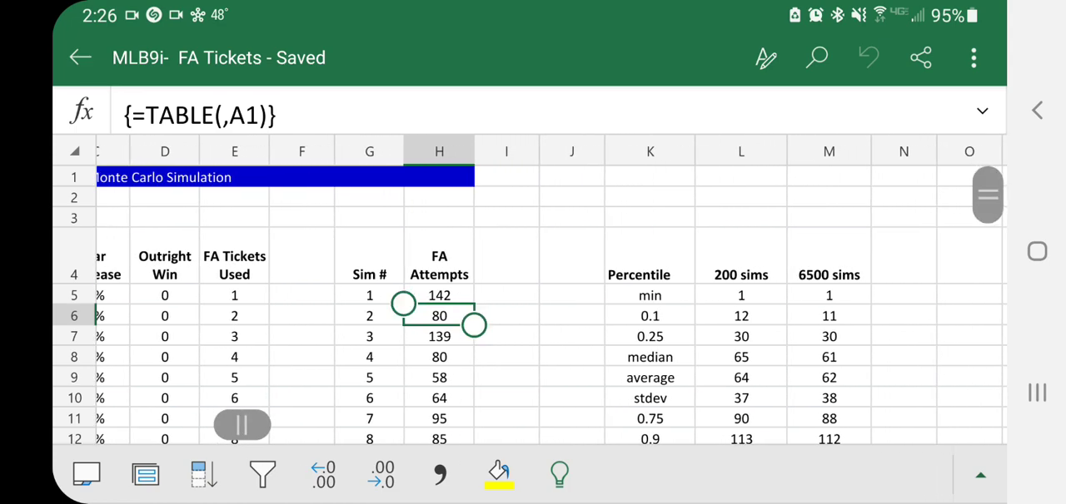
scroll(right, 3)
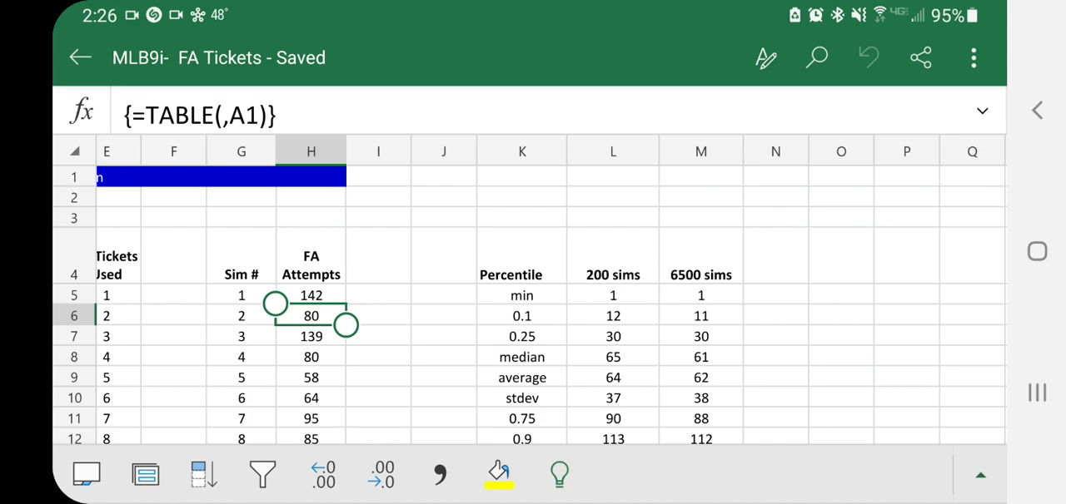
scroll(down, 3)
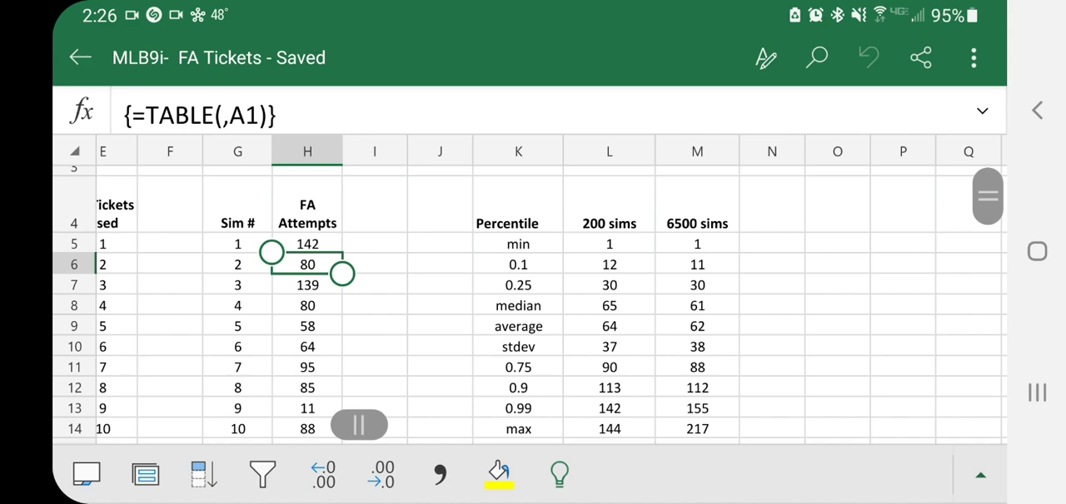
click(609, 243)
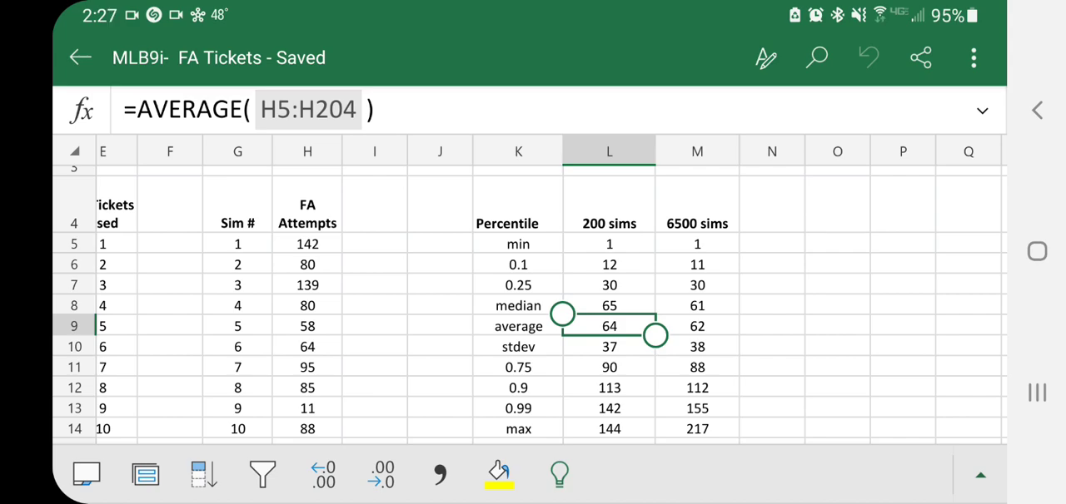
Step: Recalculate the workbook so the RAND-based table regenerates (200-sims median 57, average 58)
click(696, 326)
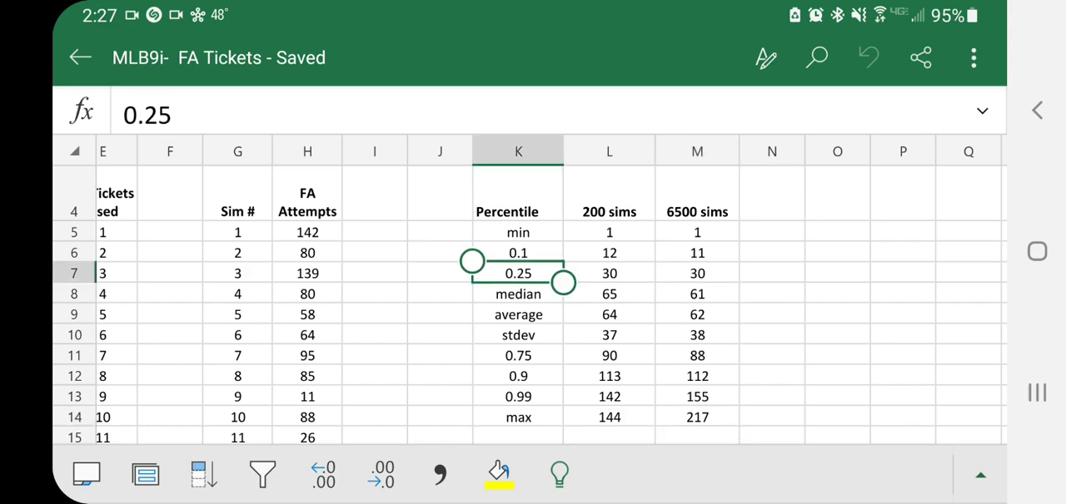
click(696, 274)
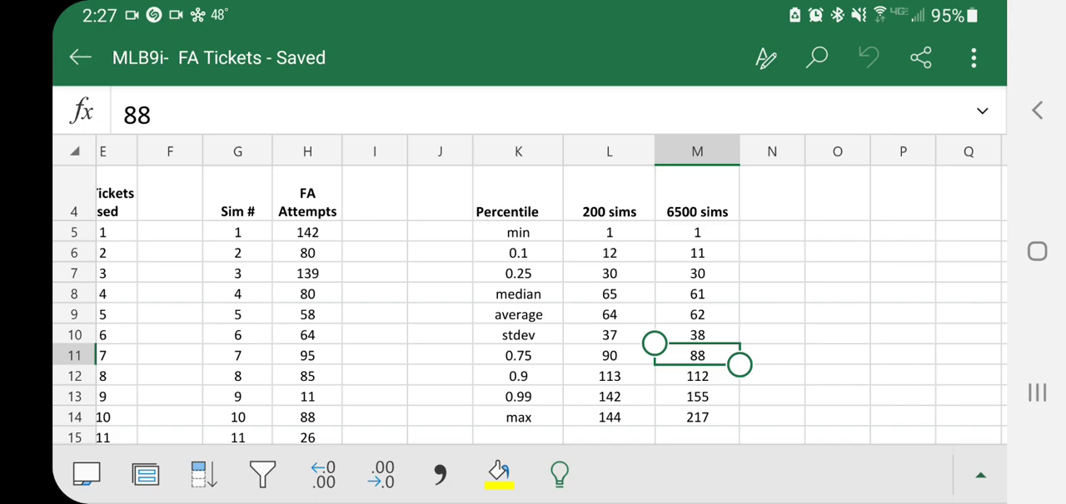
click(517, 253)
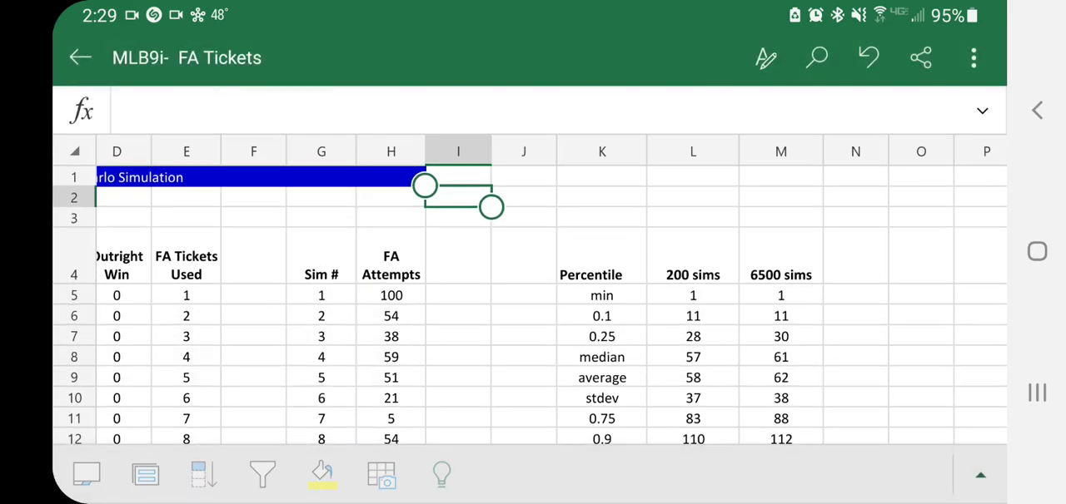
scroll(down, 3)
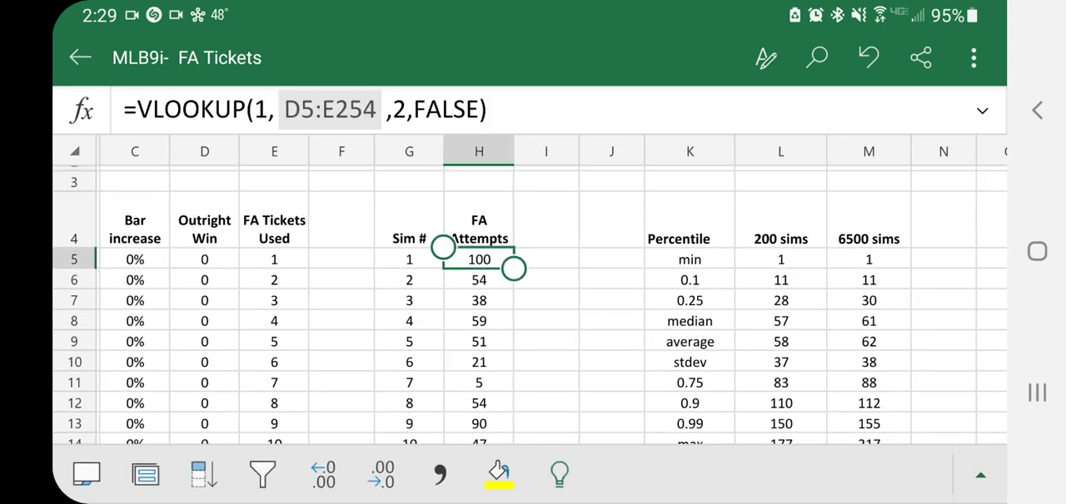
scroll(down, 3)
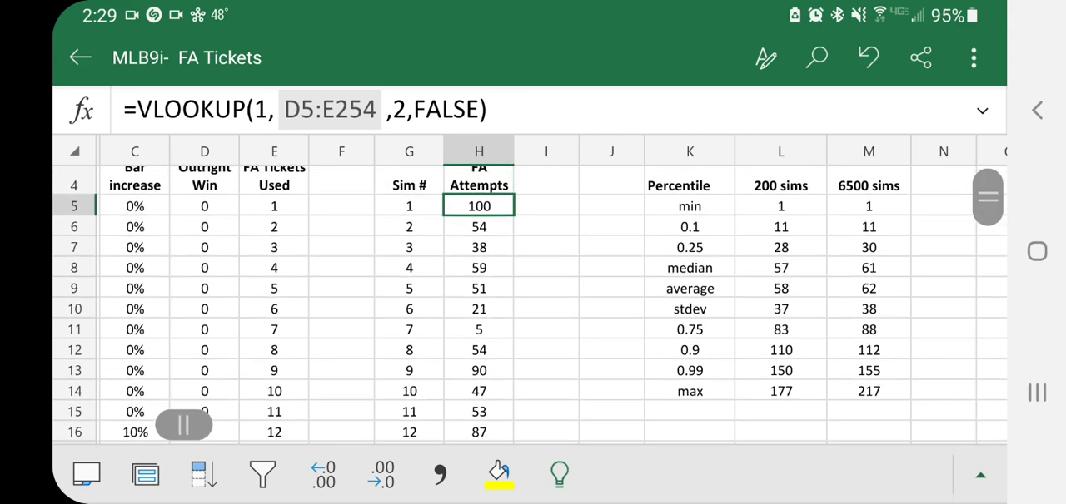
scroll(right, 3)
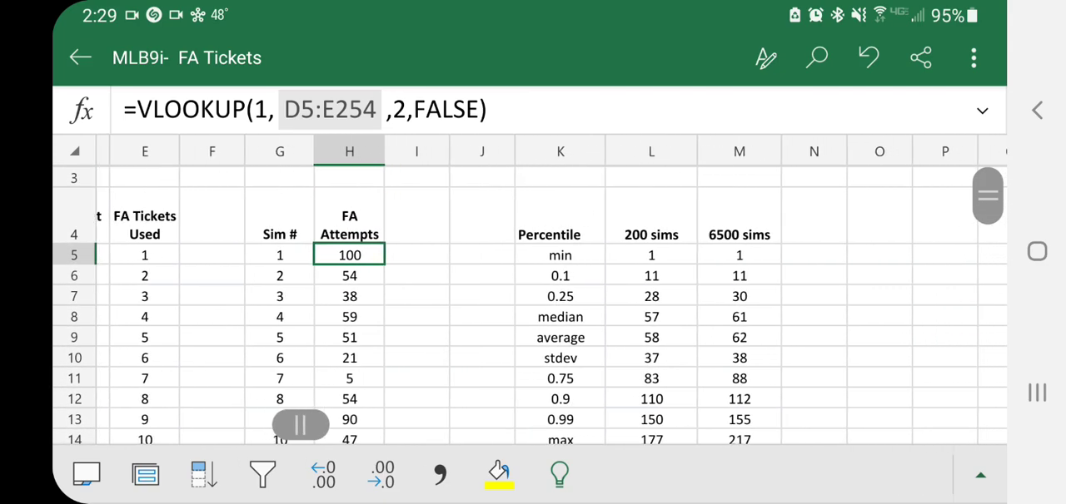